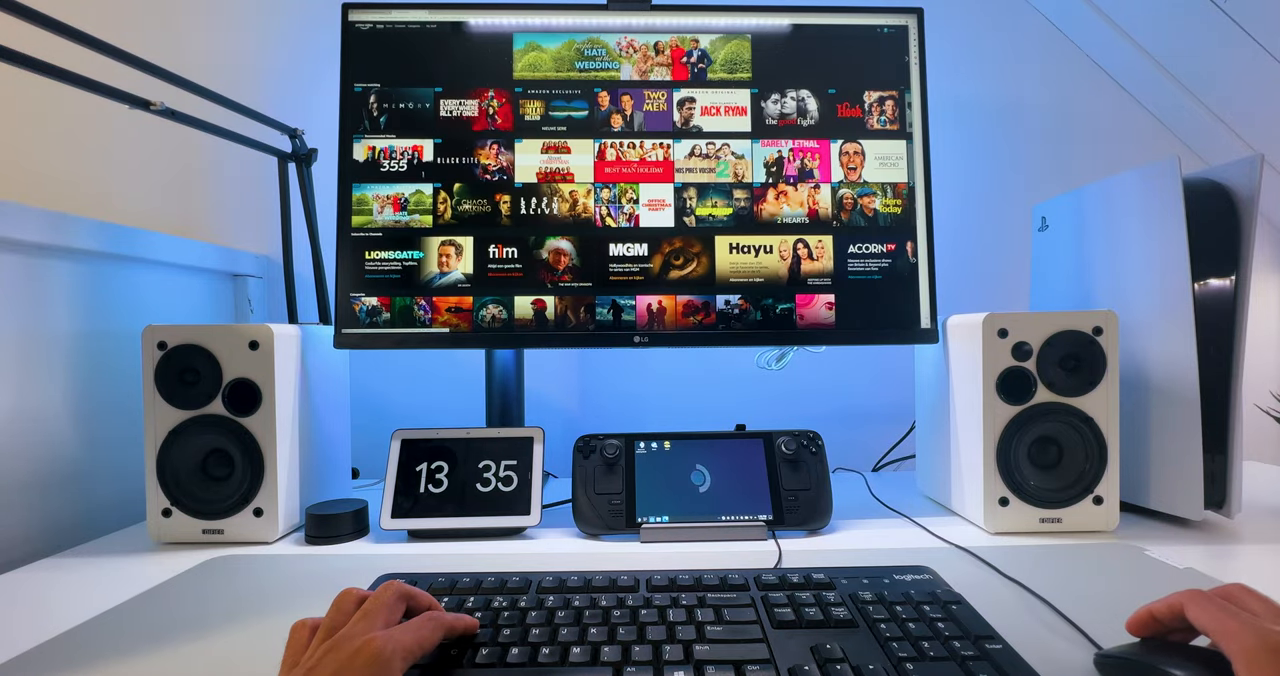
# Play Rings of Power S1 E1 full screen with the X-Ray overlay hidden.
pyautogui.scroll(-3)
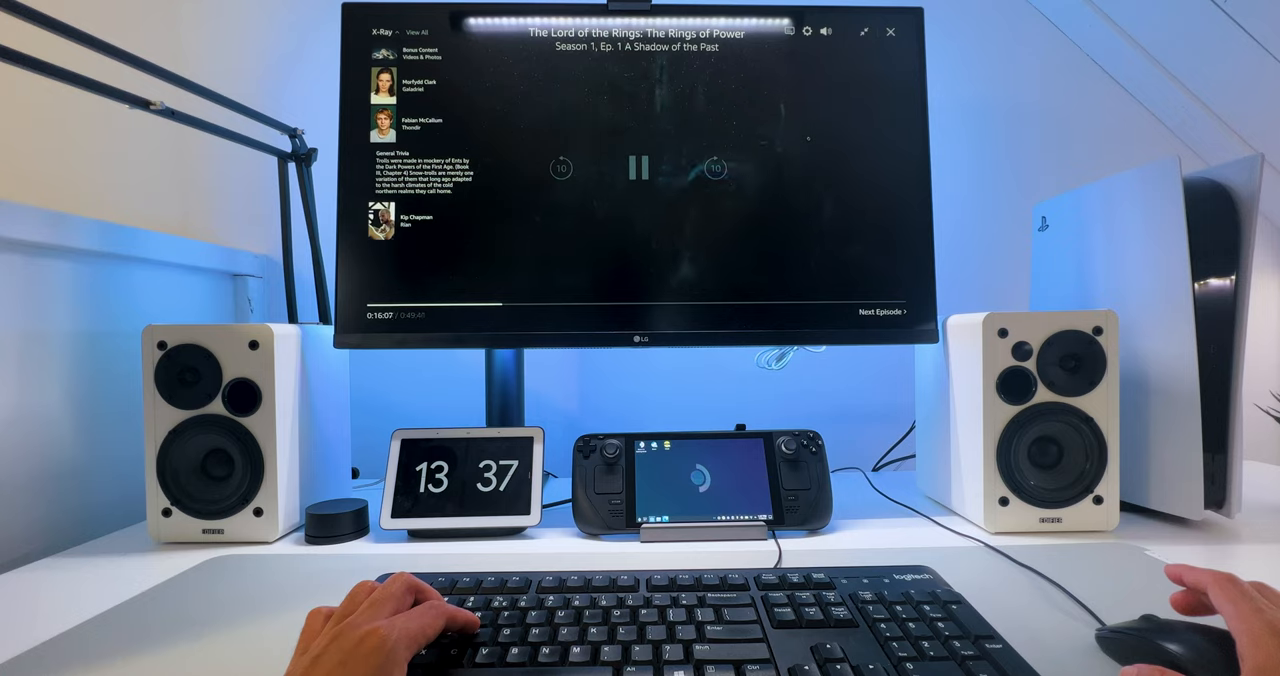
pyautogui.click(638, 168)
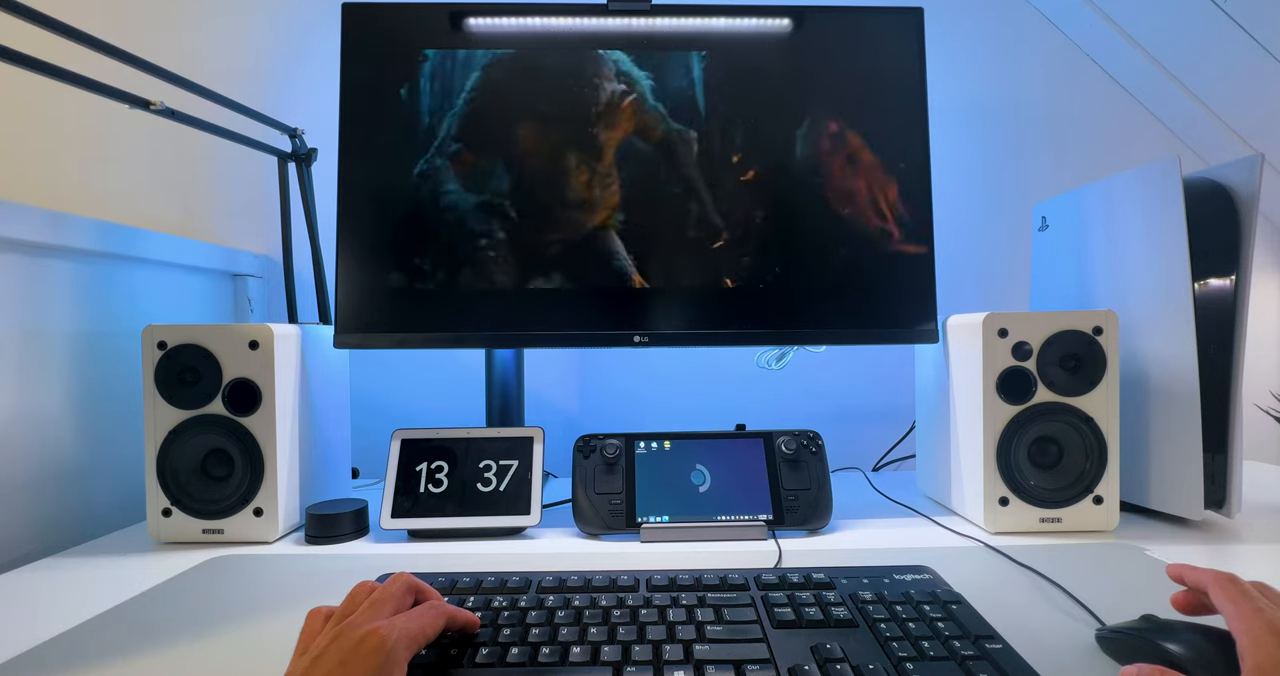